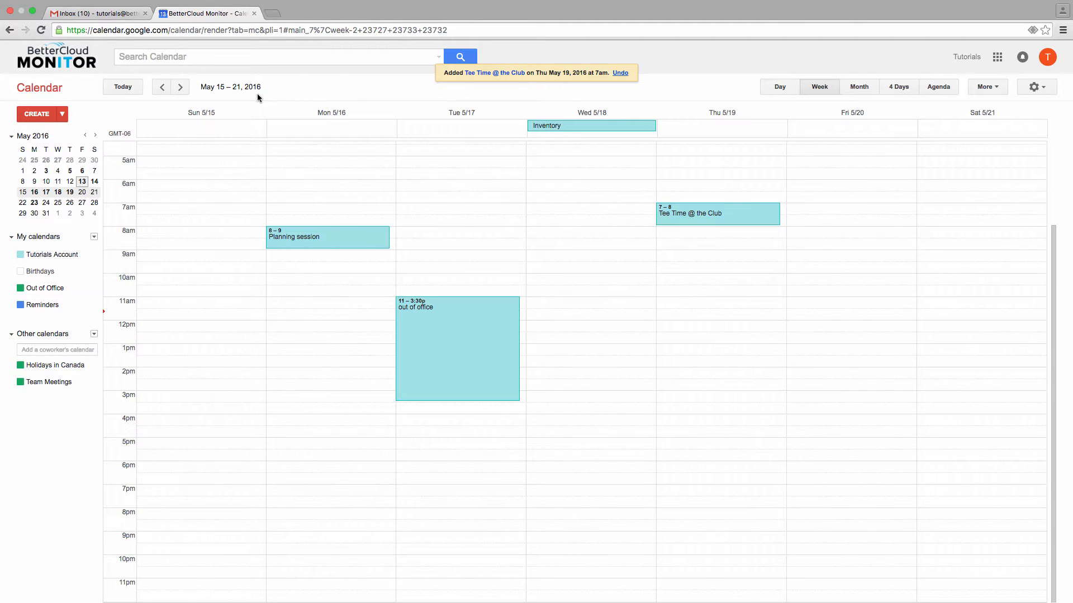
Step: Search Google for "Chrome Web Store" and go to its Apps result
{"action": "type", "text": "Chrome Web Store"}
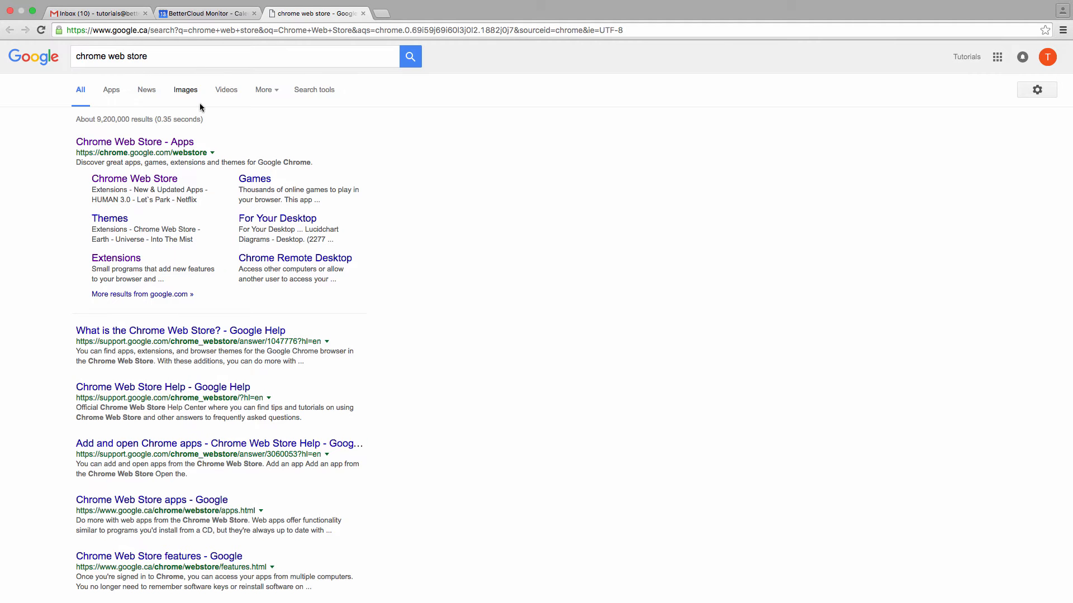
{"action": "left_click", "coordinate": [134, 141]}
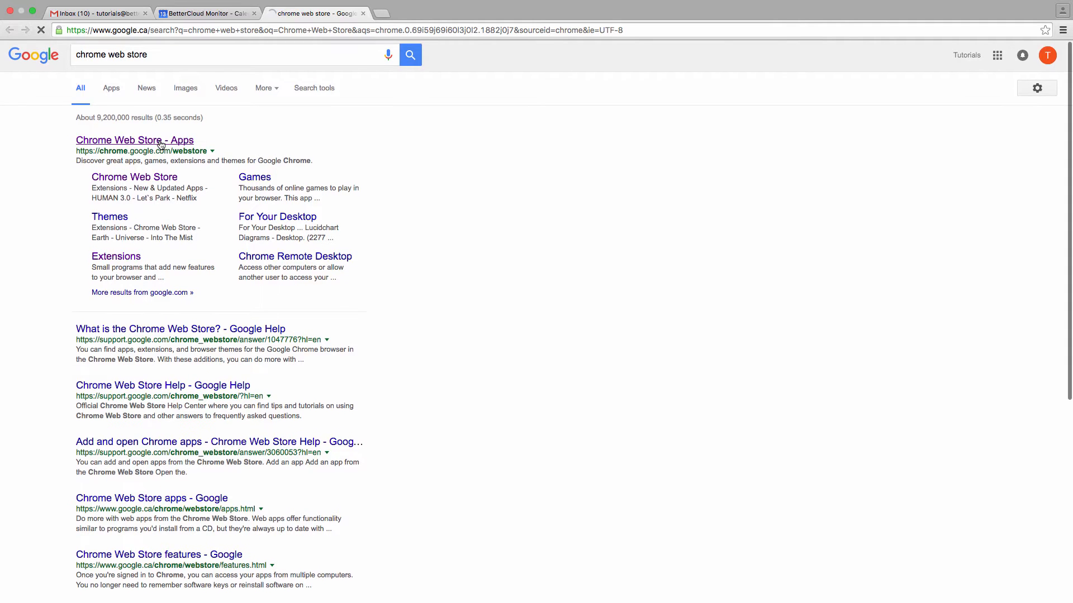
{"action": "left_click", "coordinate": [135, 140]}
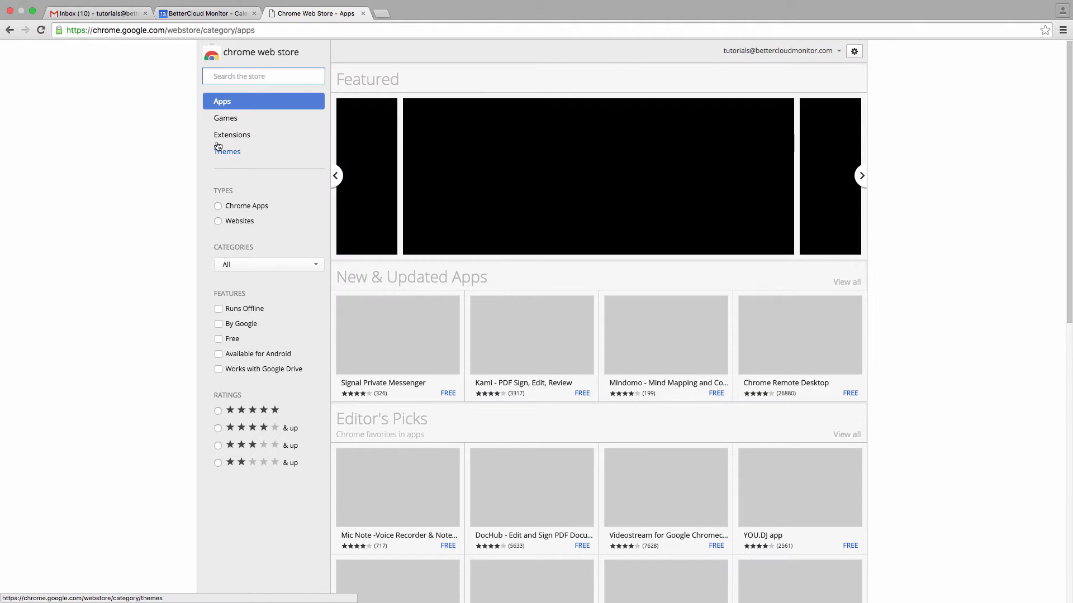
Step: Search the store for "tabtab" and add the TabTab - New tab page extension to Chrome
{"action": "type", "text": "t"}
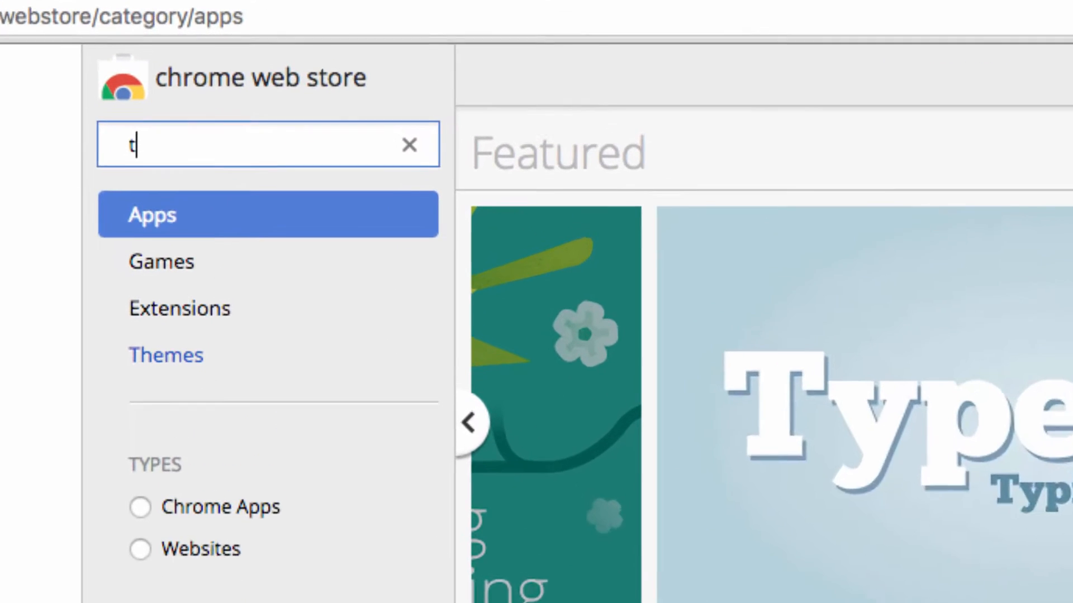
{"action": "type", "text": "abtab"}
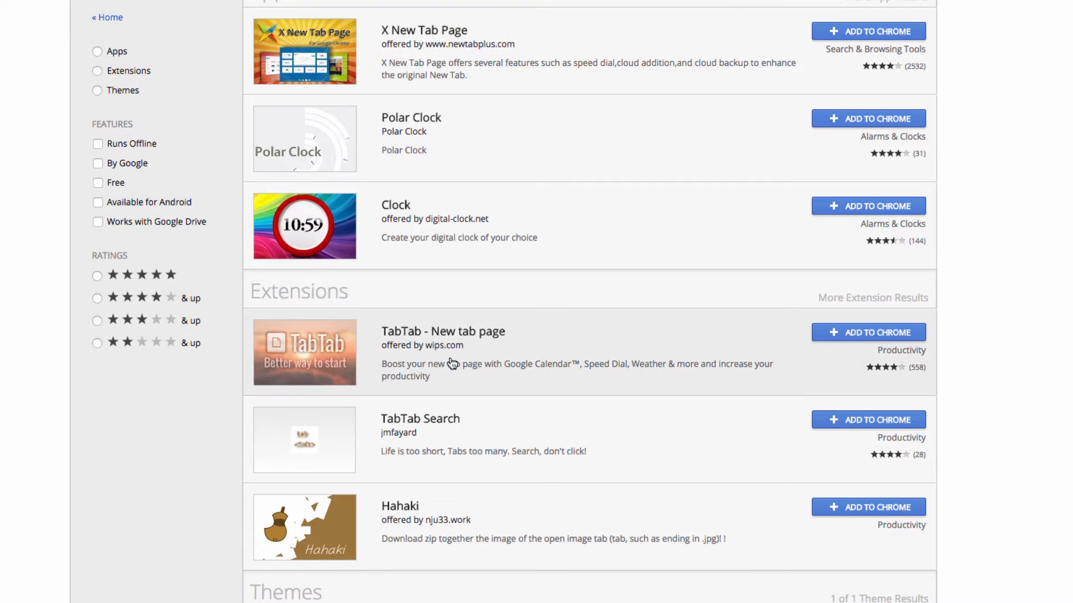
{"action": "left_click", "coordinate": [867, 333]}
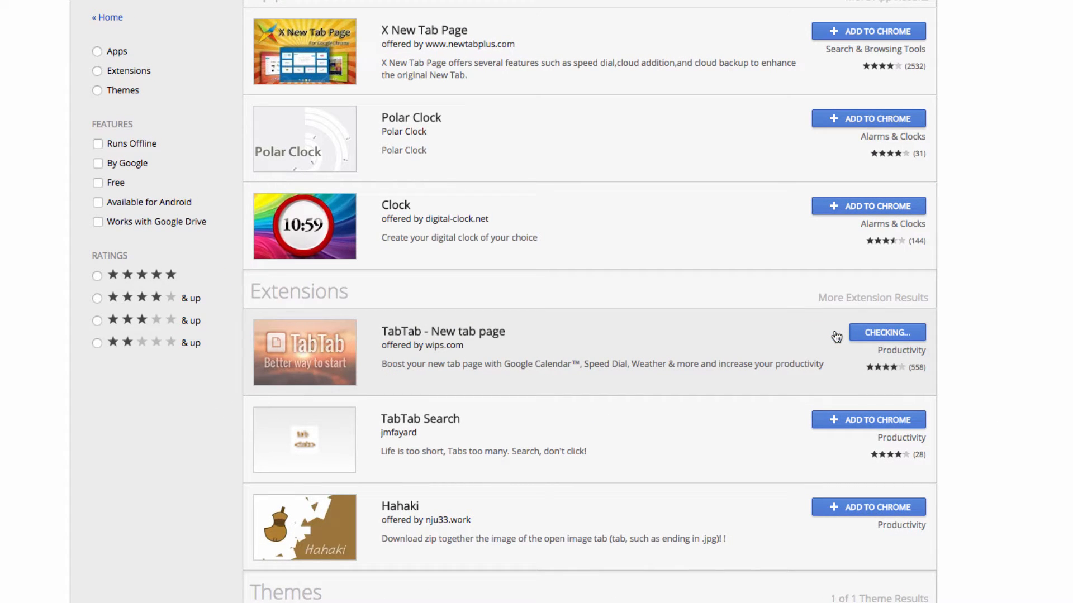
{"action": "left_click", "coordinate": [868, 31]}
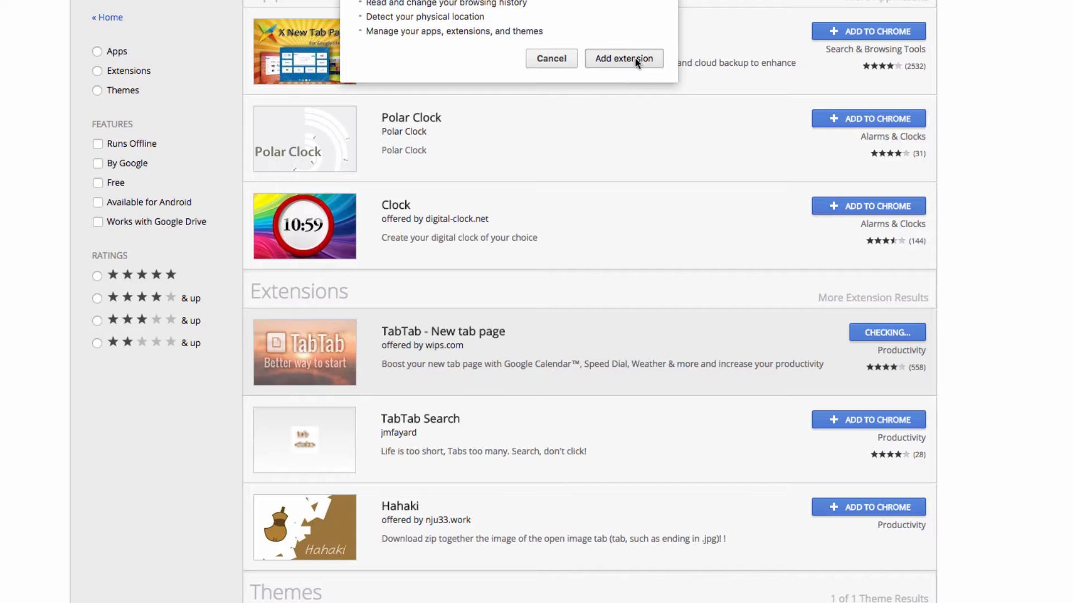
{"action": "left_click", "coordinate": [622, 58]}
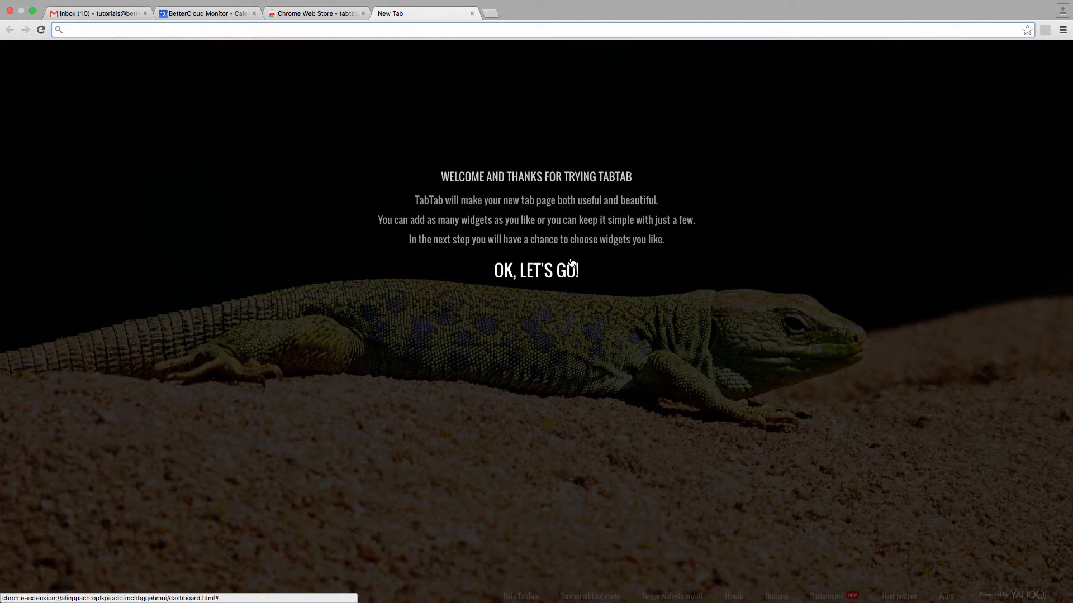
Step: Enable TabTab's CALENDAR widget and connect it with Google to show upcoming plans
{"action": "left_click", "coordinate": [536, 270]}
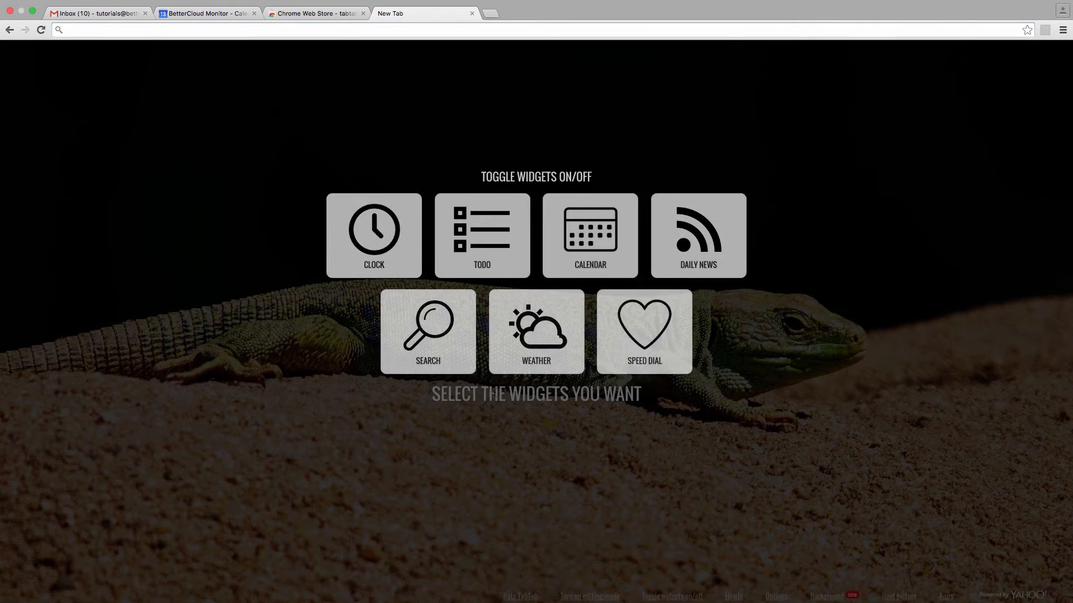
{"action": "left_click", "coordinate": [589, 235]}
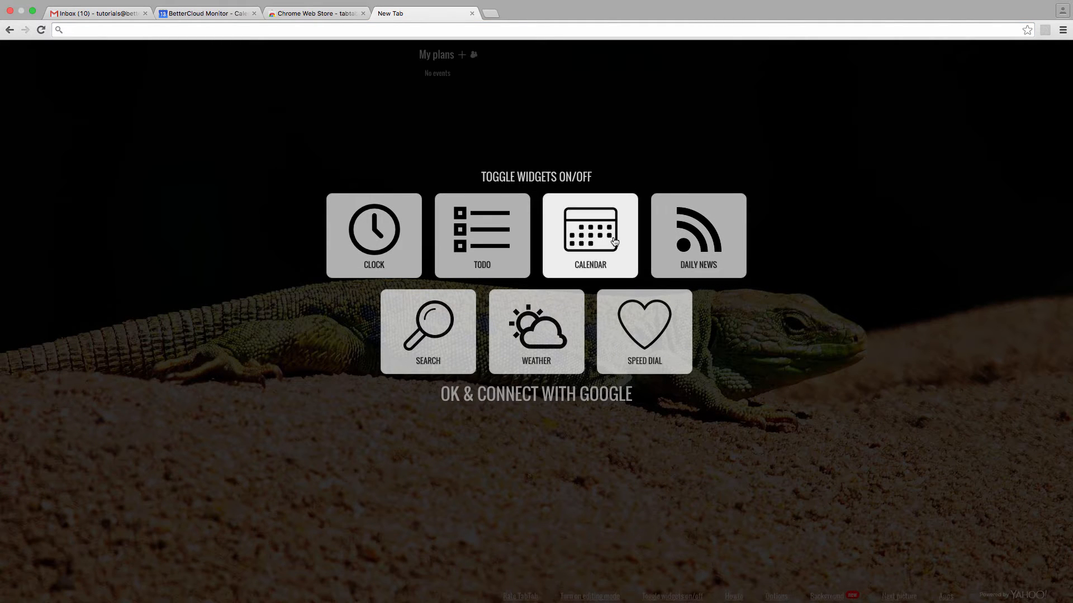
{"action": "left_click", "coordinate": [536, 394]}
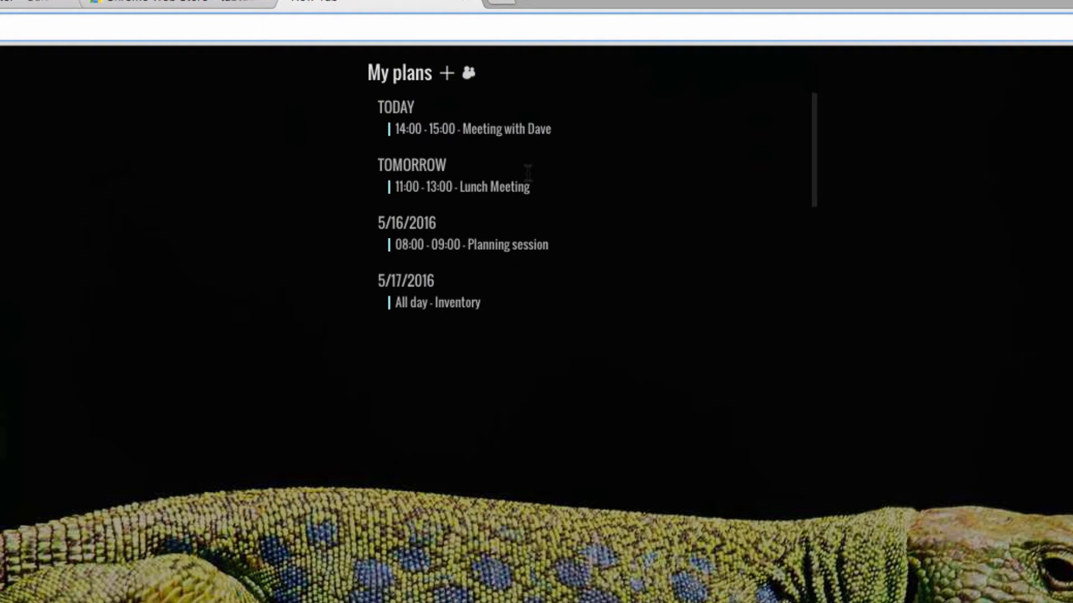
{"action": "mouse_move", "coordinate": [551, 317]}
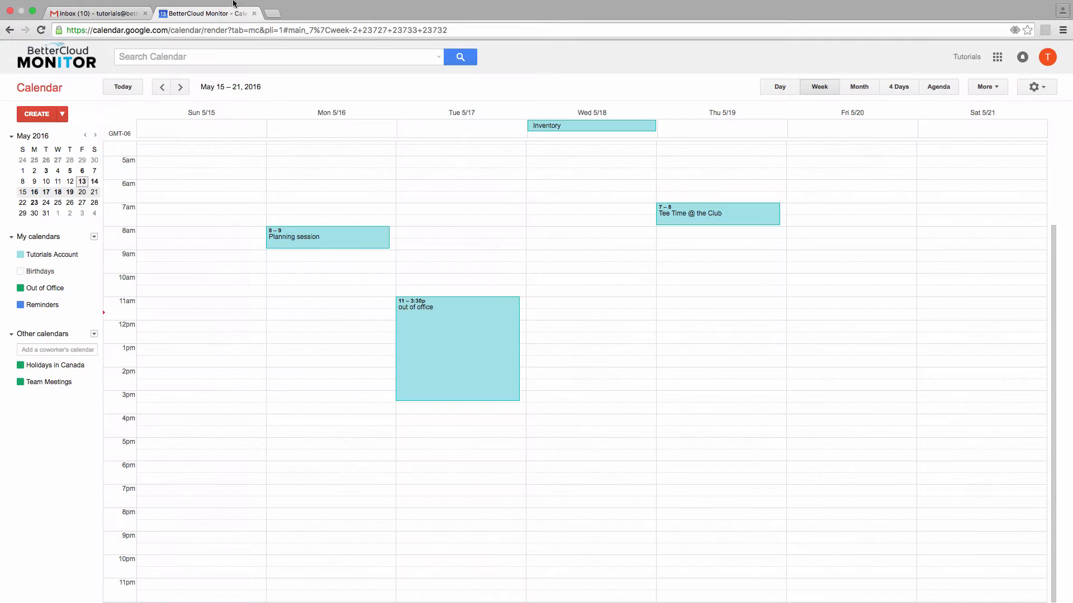
{"action": "mouse_move", "coordinate": [851, 378]}
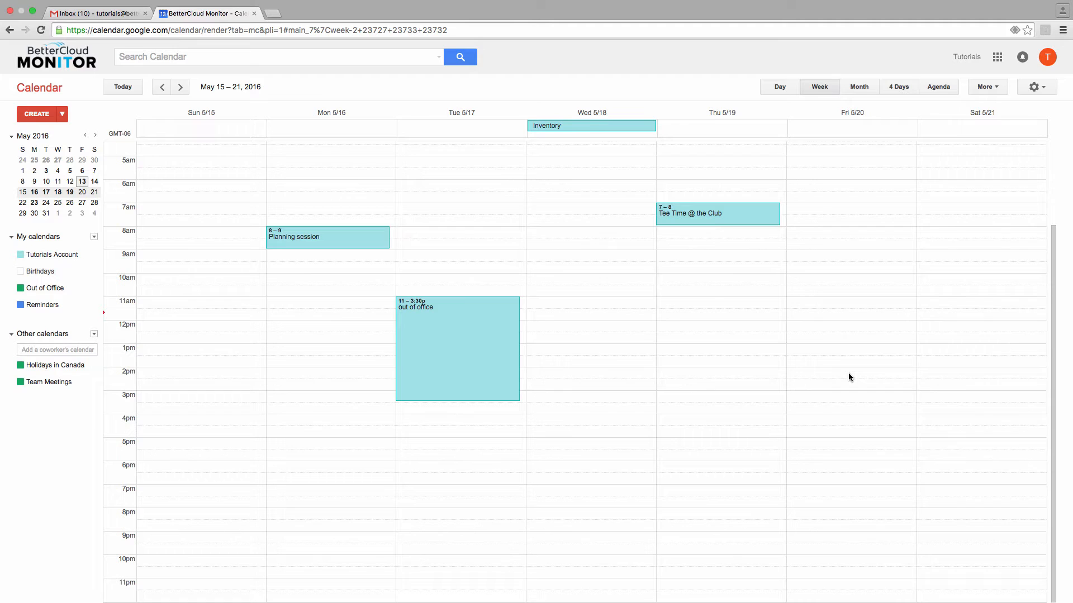
{"action": "mouse_move", "coordinate": [837, 377]}
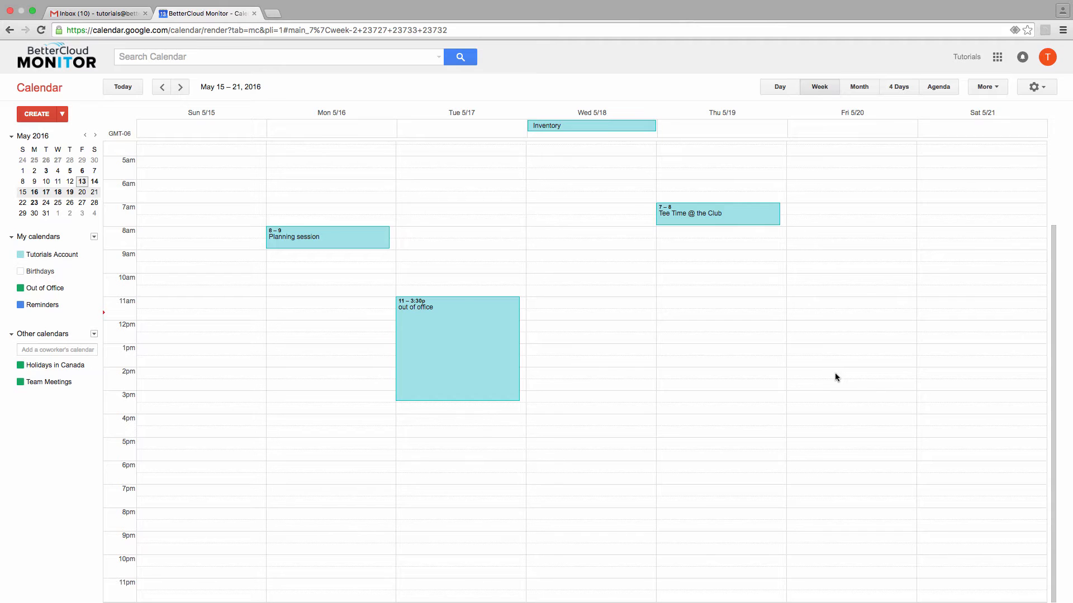
{"action": "mouse_move", "coordinate": [825, 377]}
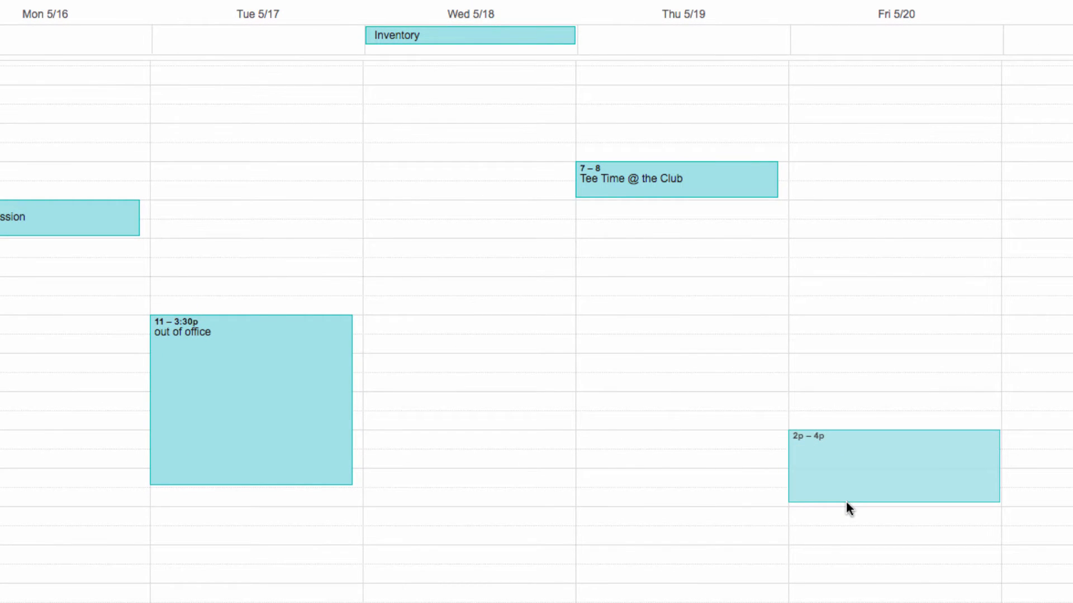
Step: Title the Friday 2pm–4pm entry "Coaching Appointments" and make it appointment slots
{"action": "left_click", "coordinate": [893, 467]}
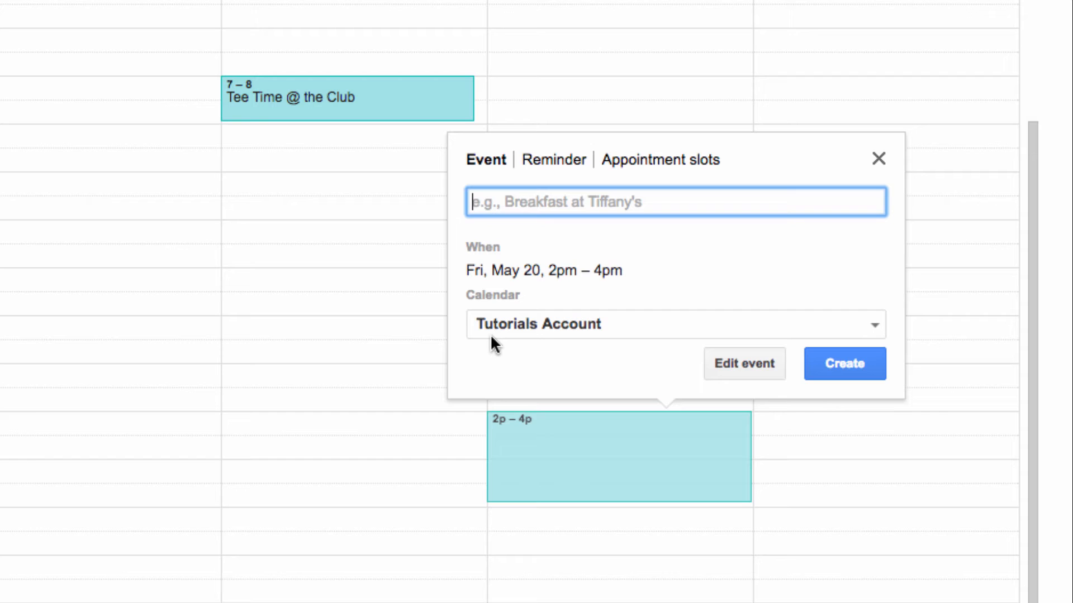
{"action": "type", "text": "Coaching Ap"}
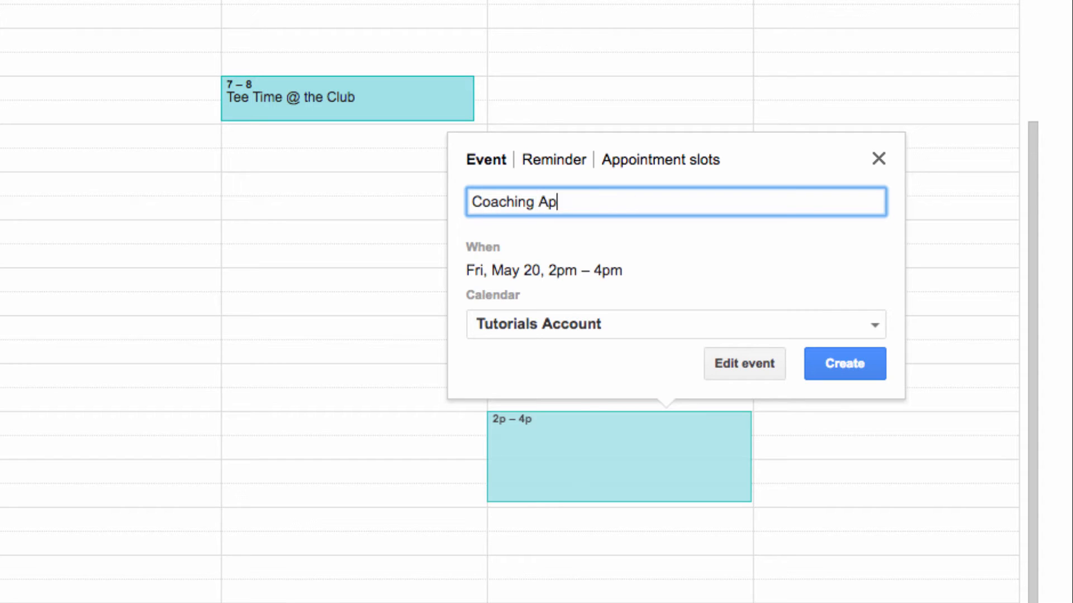
{"action": "type", "text": "pointments"}
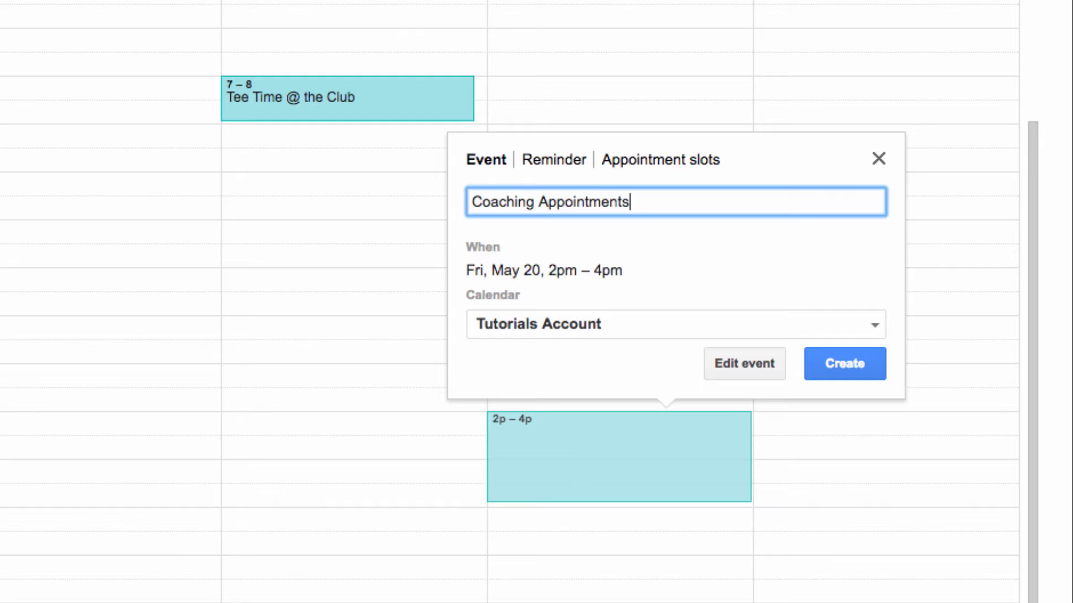
{"action": "left_click", "coordinate": [659, 159]}
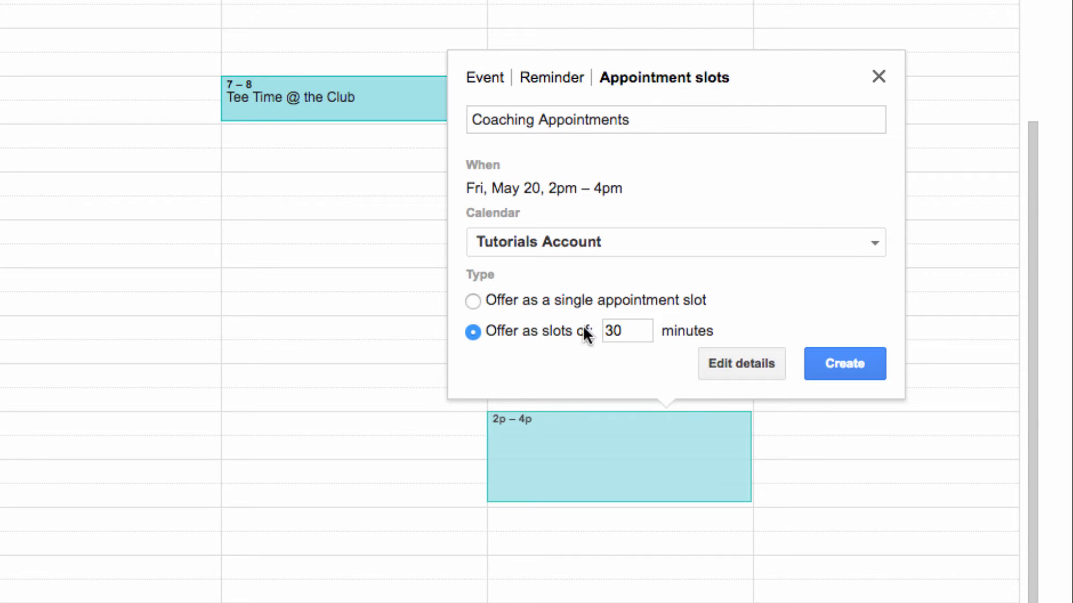
Step: Set the slot length to 15 minutes and go to the block's full details
{"action": "left_click", "coordinate": [625, 331]}
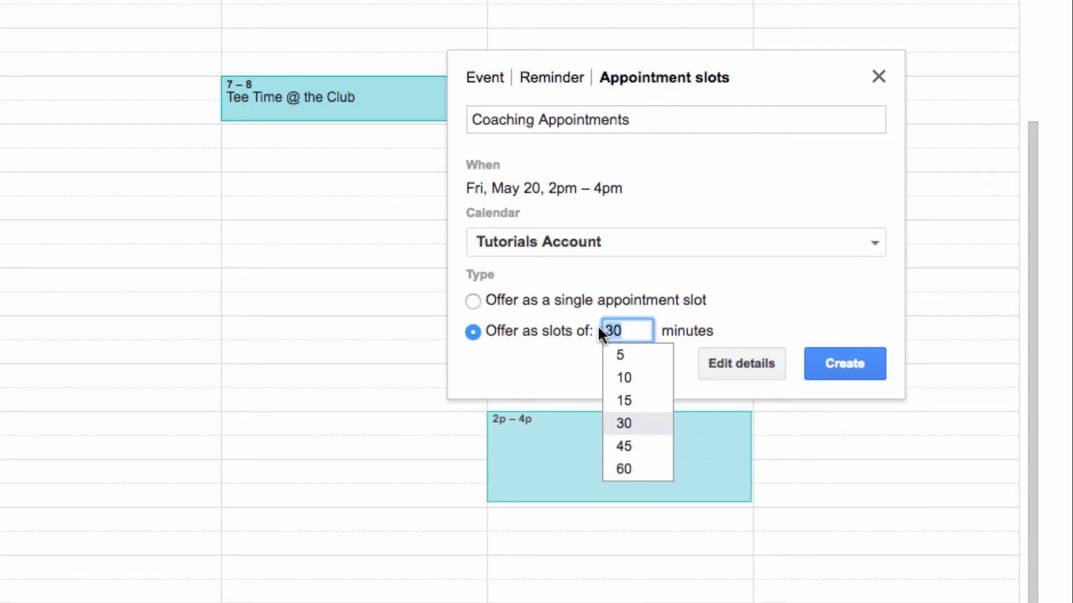
{"action": "left_click", "coordinate": [622, 400]}
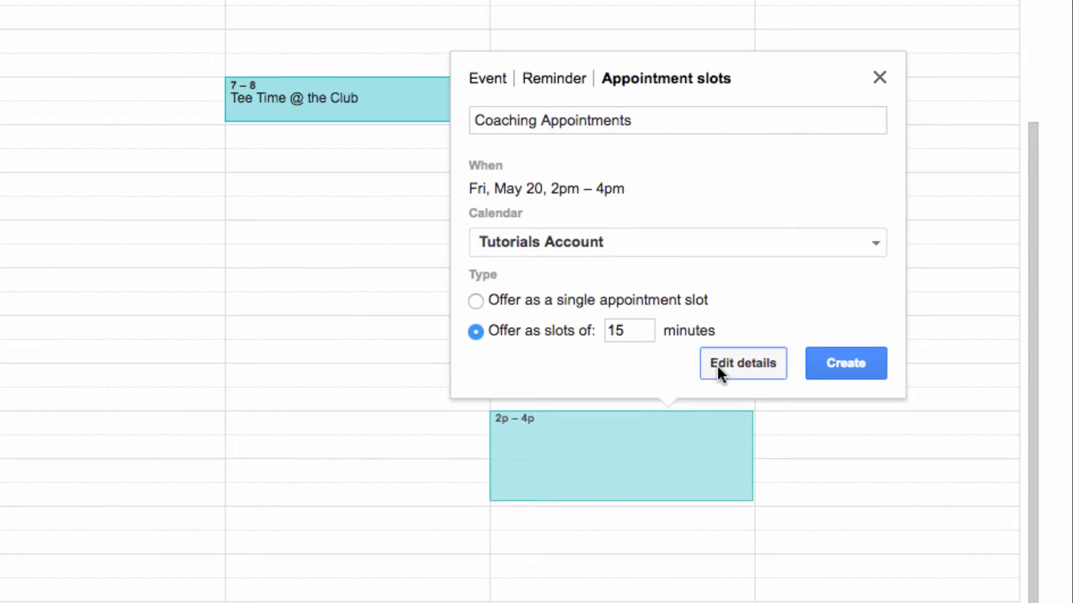
{"action": "left_click", "coordinate": [741, 363]}
{"action": "type", "text": "C"}
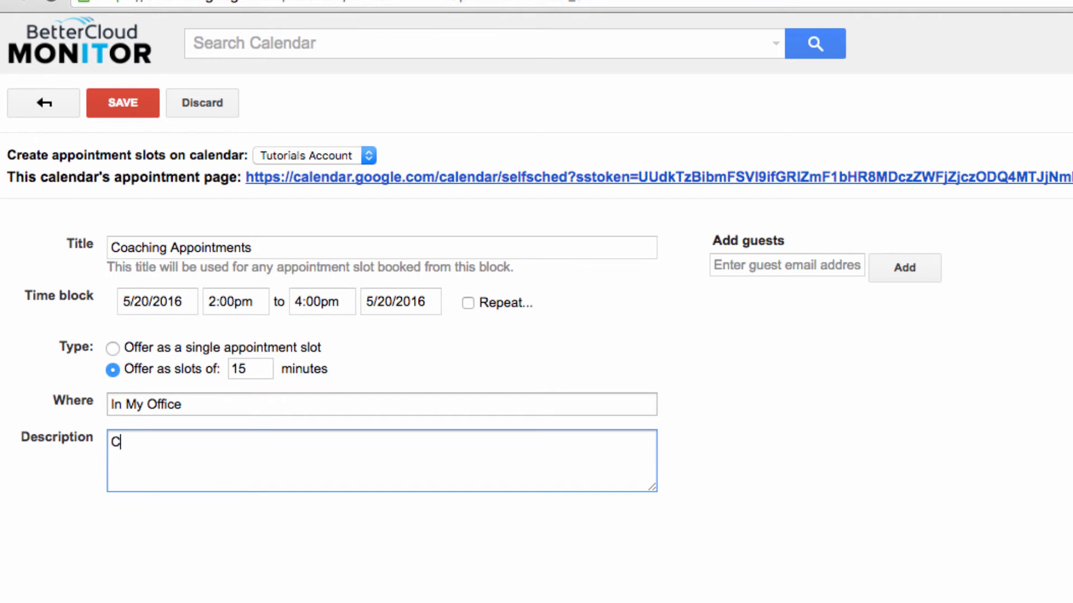
Step: Describe the block as "Coaching Sessions With Individual Reps" and make it repeat
{"action": "type", "text": "oaching Sessions"}
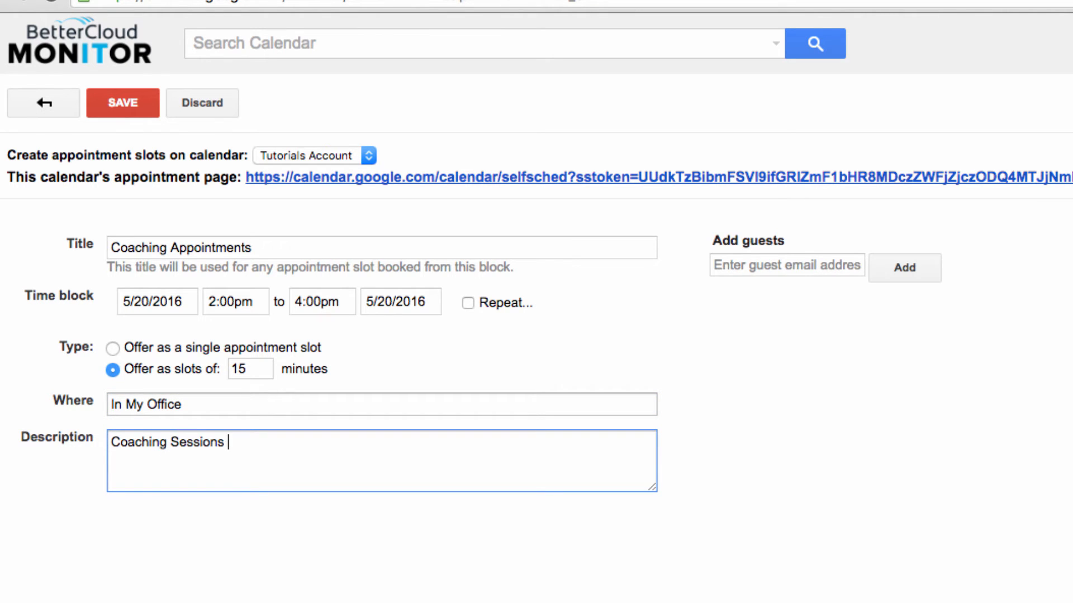
{"action": "type", "text": "With Individual Rep"}
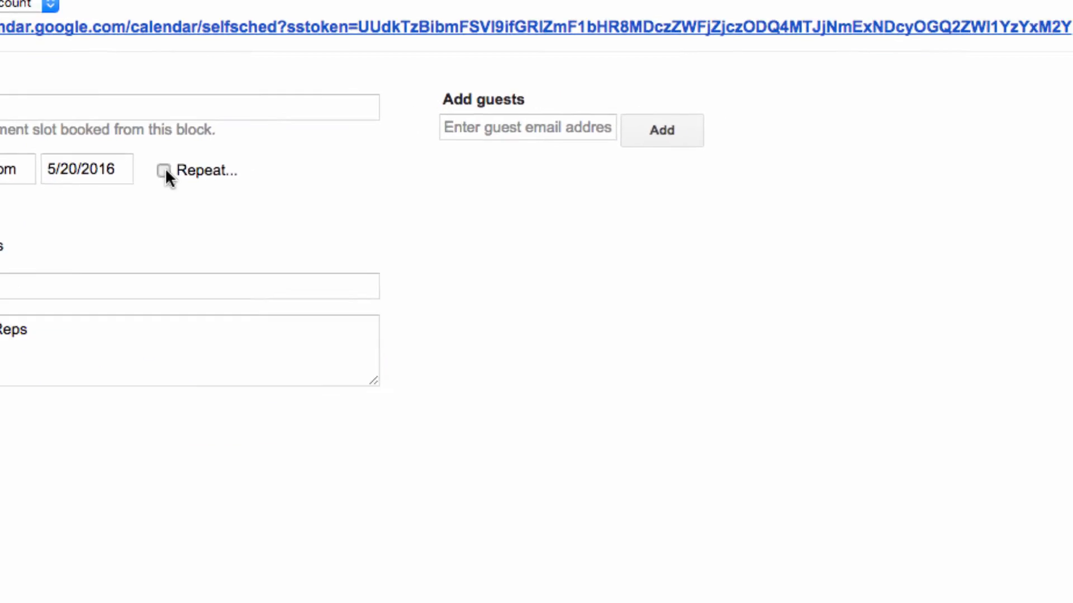
{"action": "left_click", "coordinate": [165, 169]}
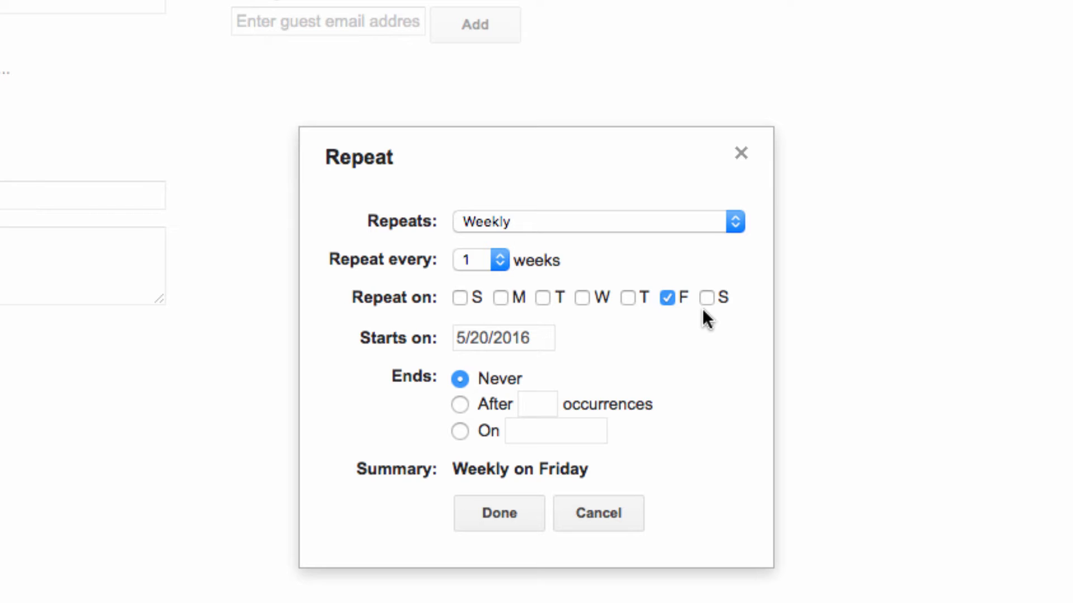
{"action": "mouse_move", "coordinate": [607, 238]}
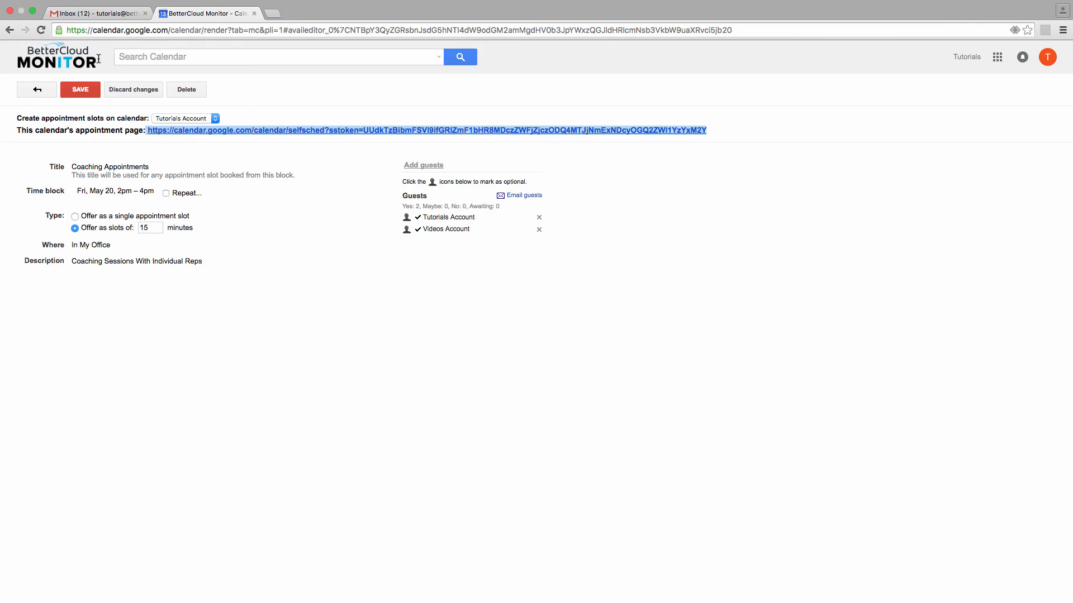
Step: Compose a new Gmail message addressed to "Videos Account"
{"action": "left_click", "coordinate": [96, 13]}
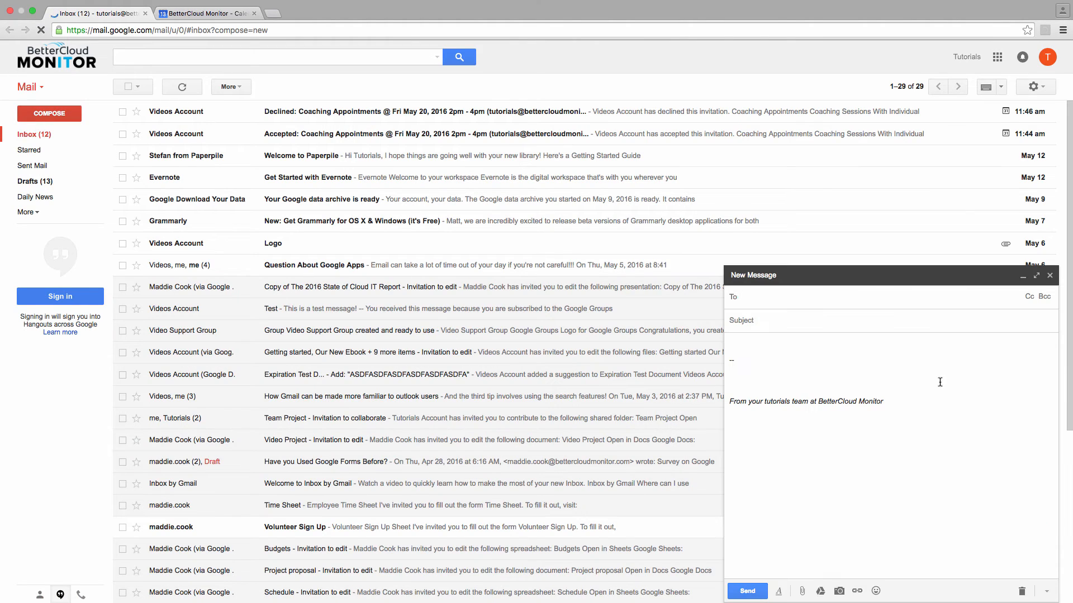
{"action": "type", "text": "Videos Account"}
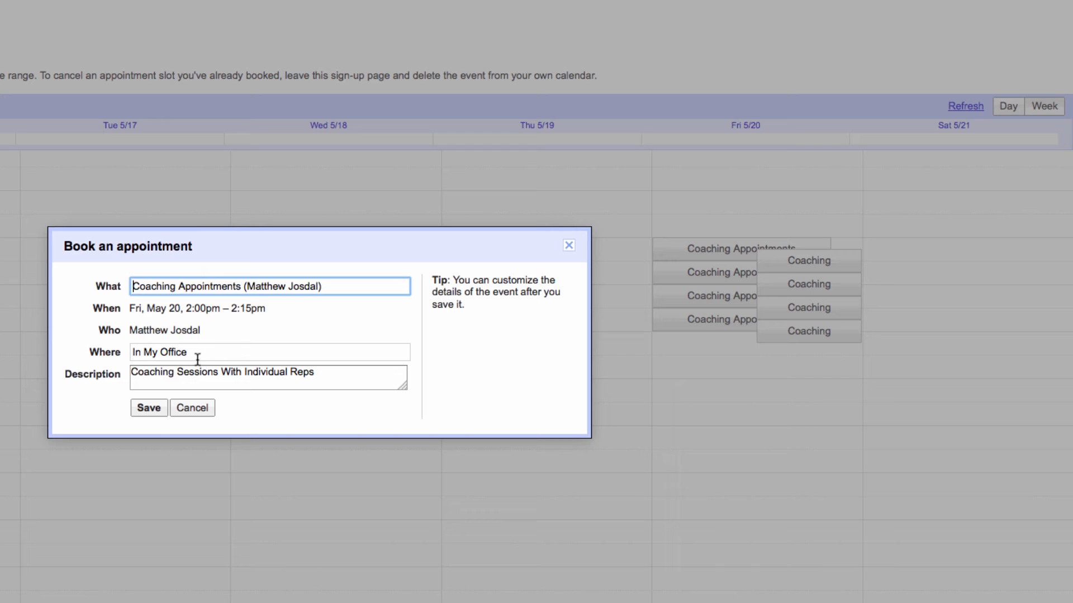
Step: Save the Friday 2:00–2:15pm coaching slot booking and dismiss the confirmation
{"action": "left_click", "coordinate": [147, 407]}
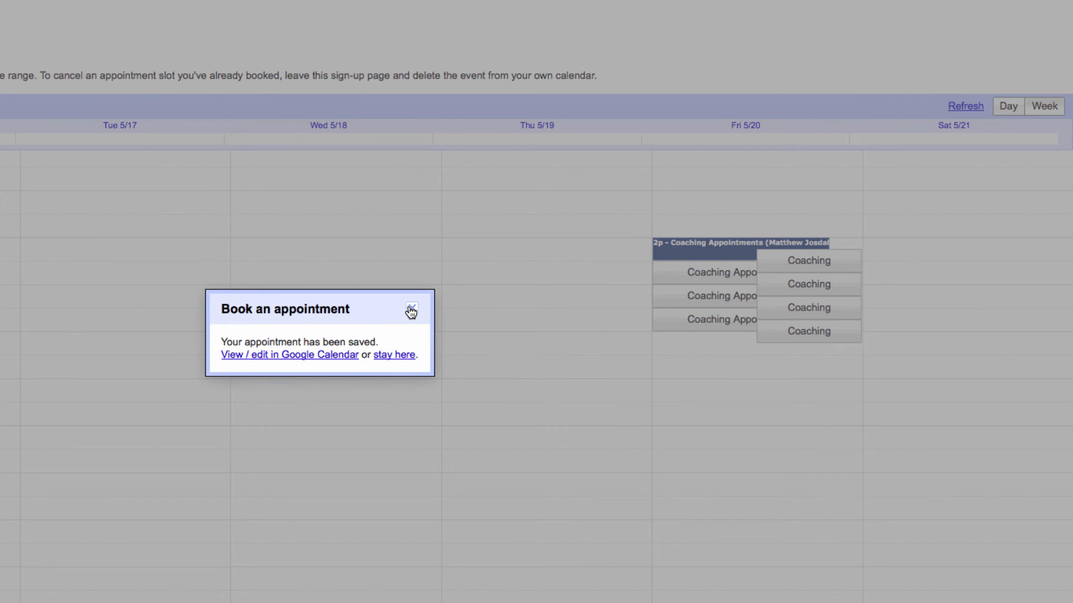
{"action": "left_click", "coordinate": [411, 310]}
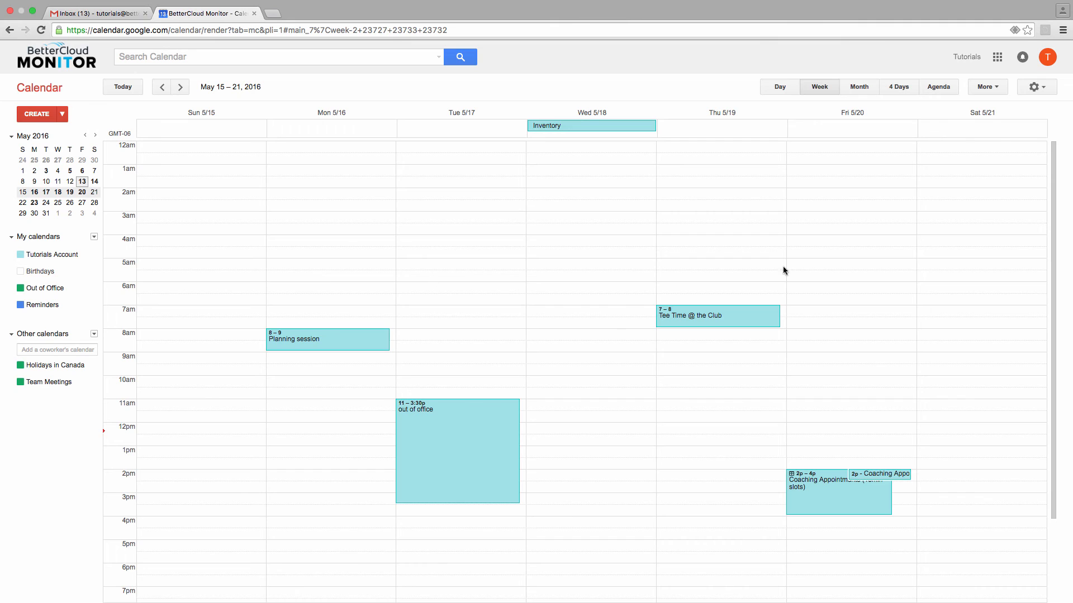
Step: Go to Calendar Settings via the gear menu and show the Labs features
{"action": "left_click", "coordinate": [1036, 86]}
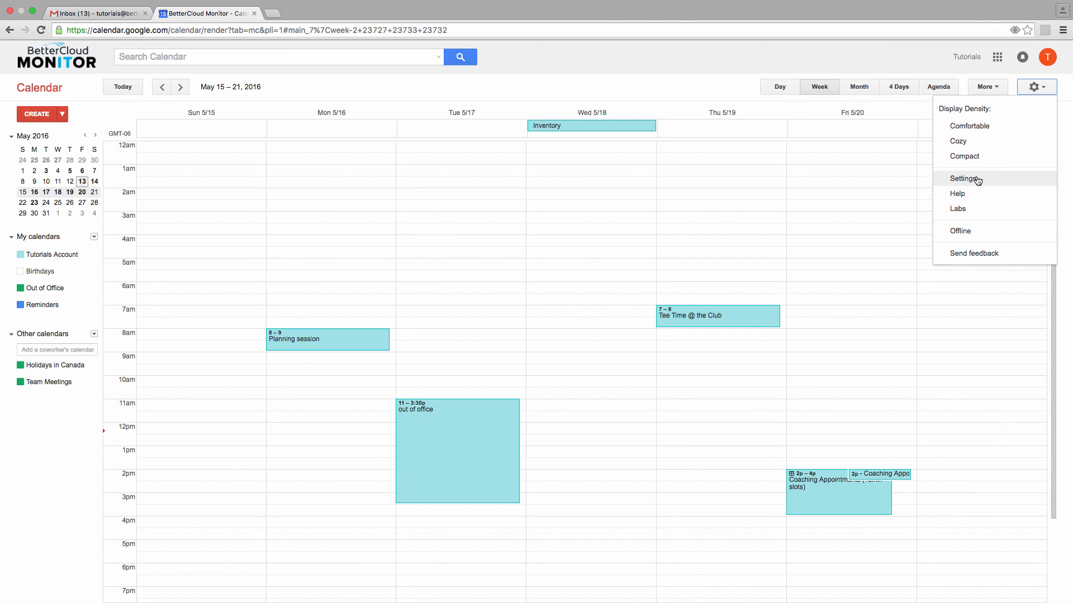
{"action": "left_click", "coordinate": [963, 179]}
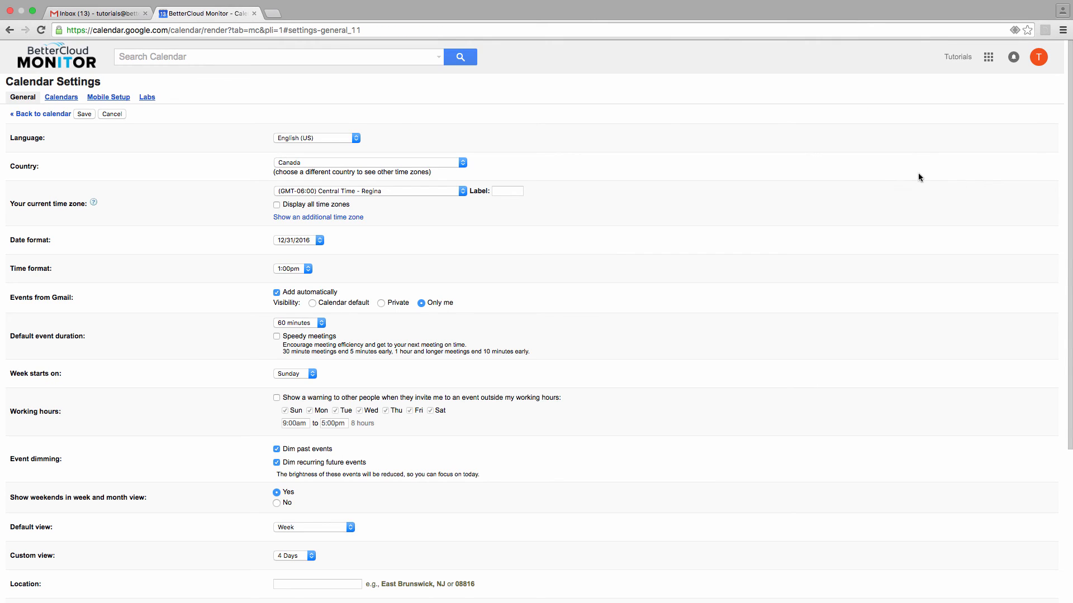
{"action": "left_click", "coordinate": [146, 96]}
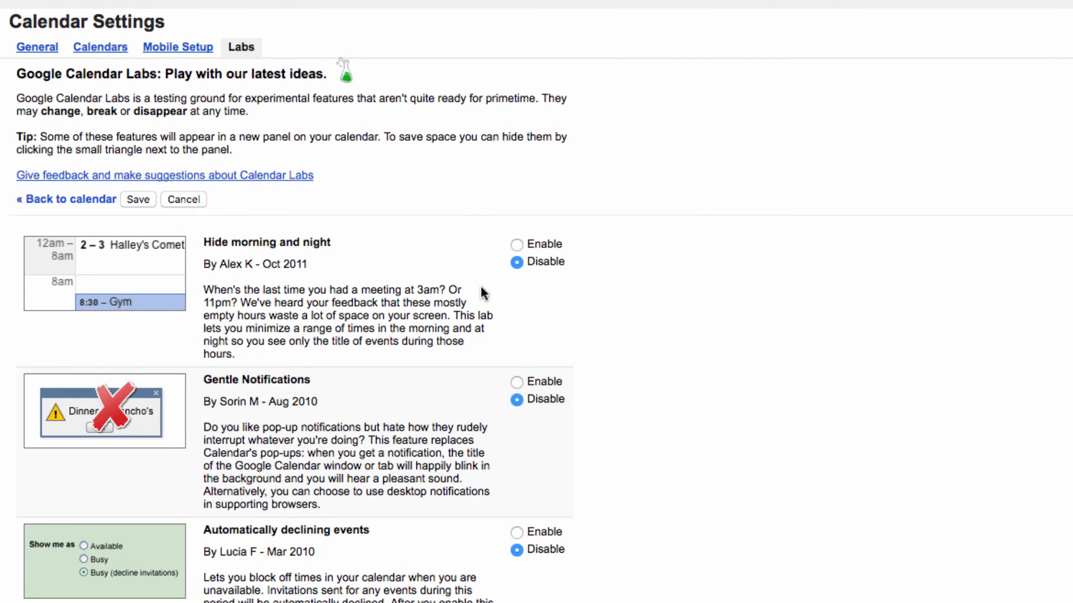
{"action": "mouse_move", "coordinate": [539, 259]}
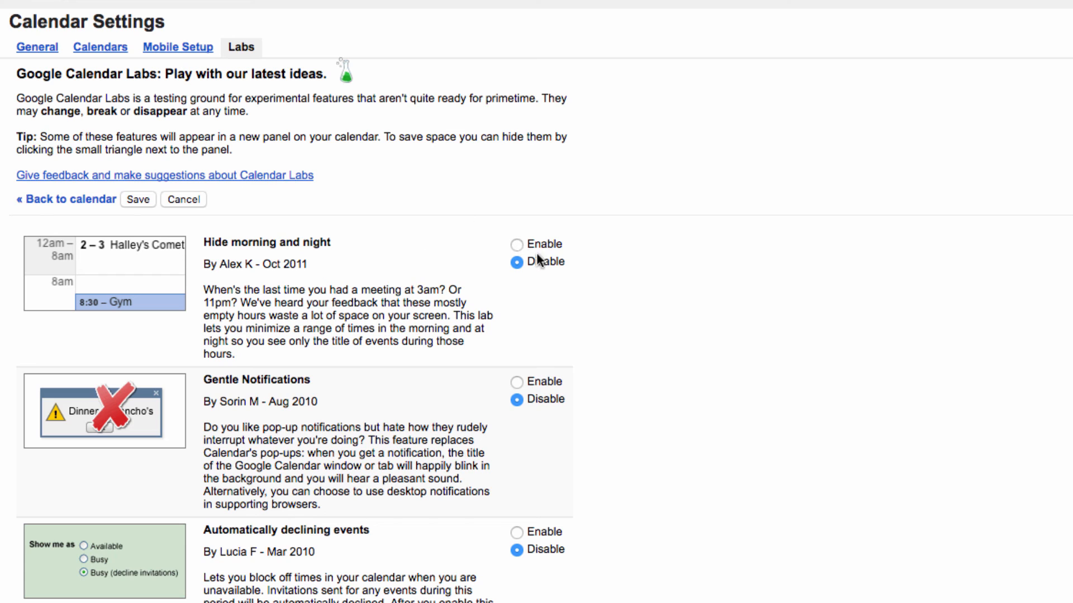
Step: Enable the Hide morning and night lab and save the Labs settings
{"action": "left_click", "coordinate": [516, 244]}
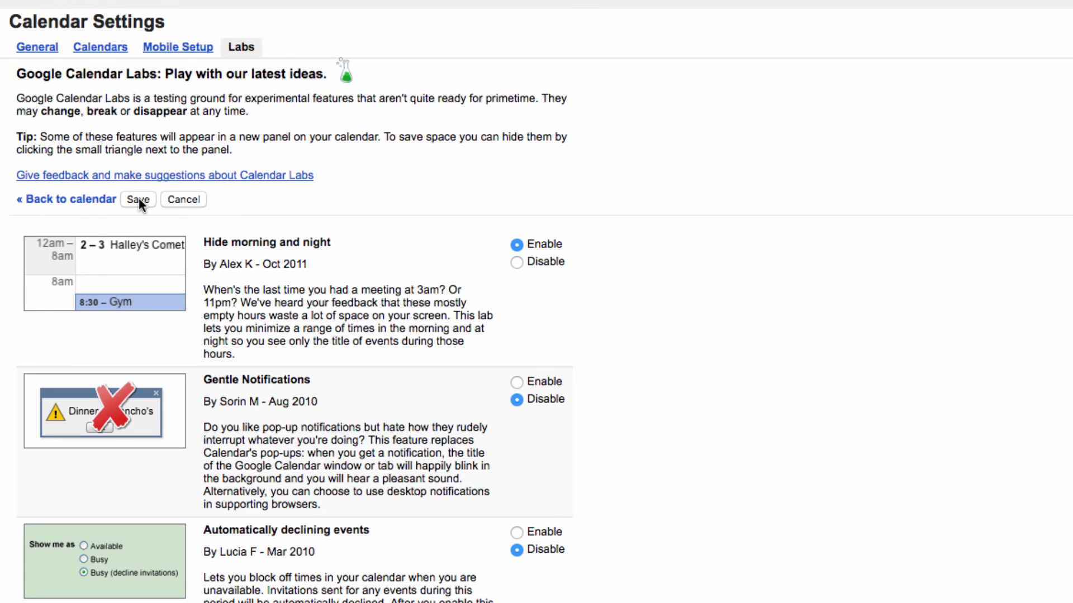
{"action": "left_click", "coordinate": [138, 199]}
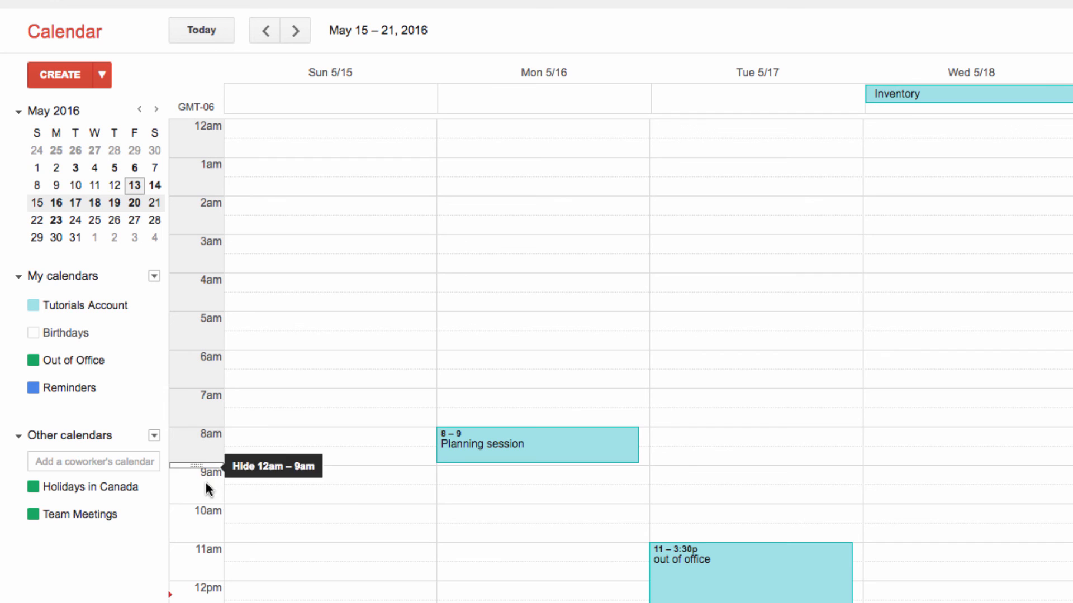
Step: Hide the early-morning hours so the visible day grid begins around 5am
{"action": "left_click", "coordinate": [198, 466]}
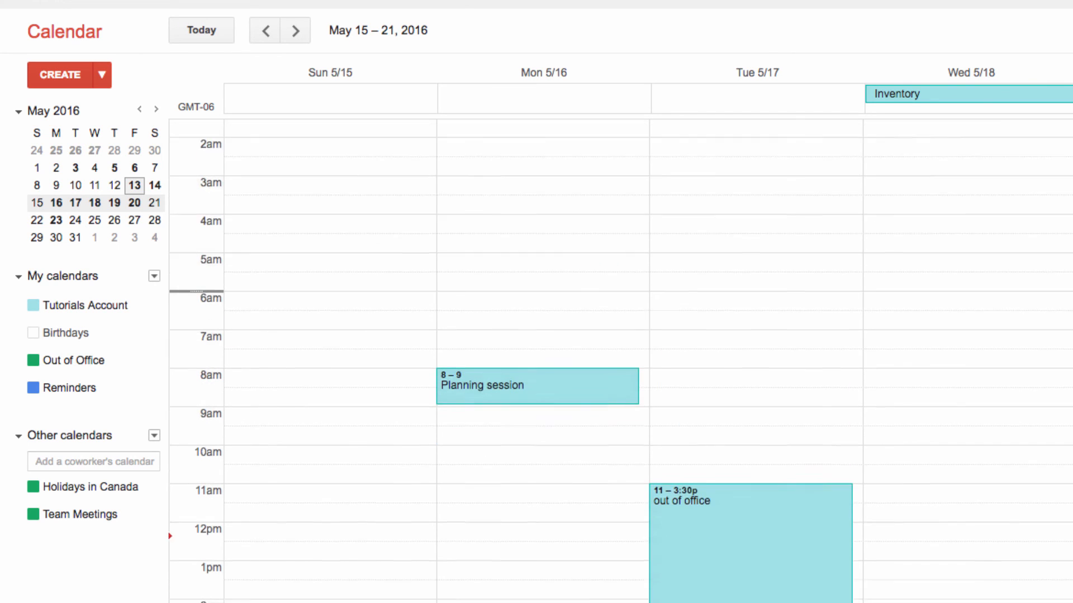
{"action": "scroll", "scroll_direction": "down", "scroll_amount": 3}
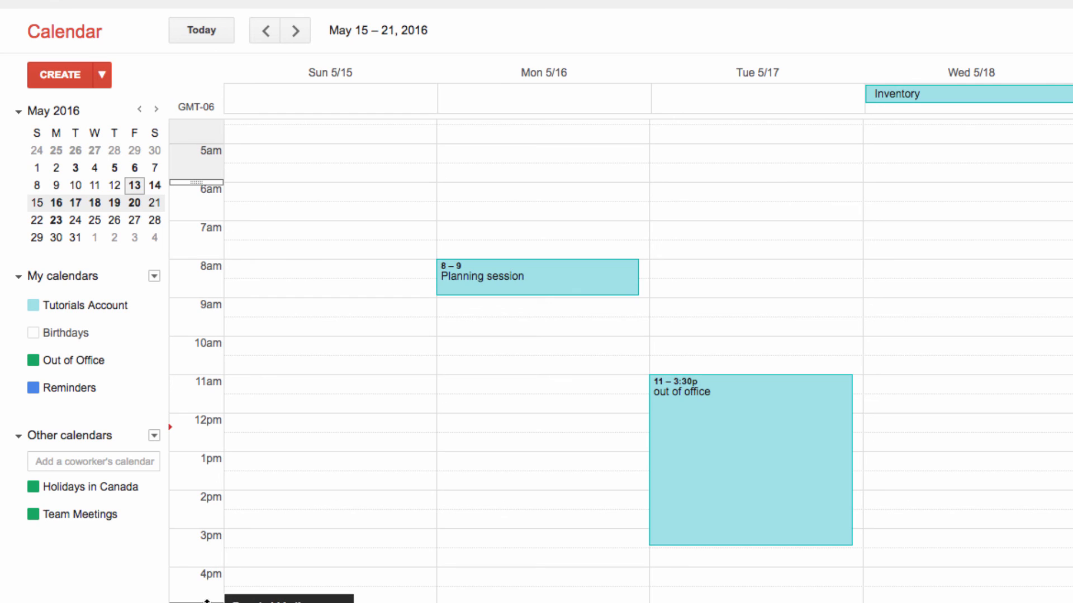